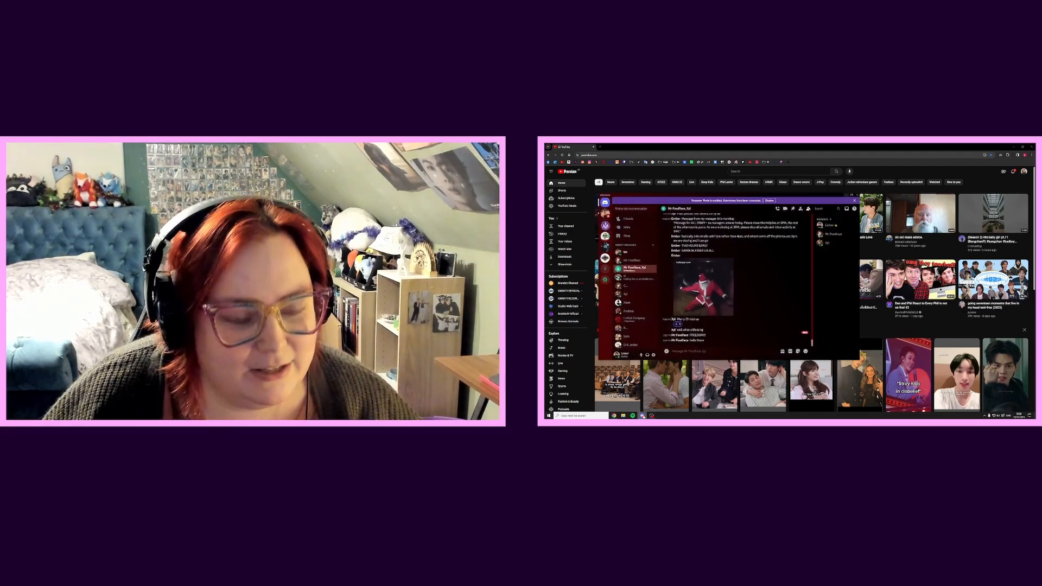
- Bring up YouTube search results for JUN's LIMBO music videos
click(854, 200)
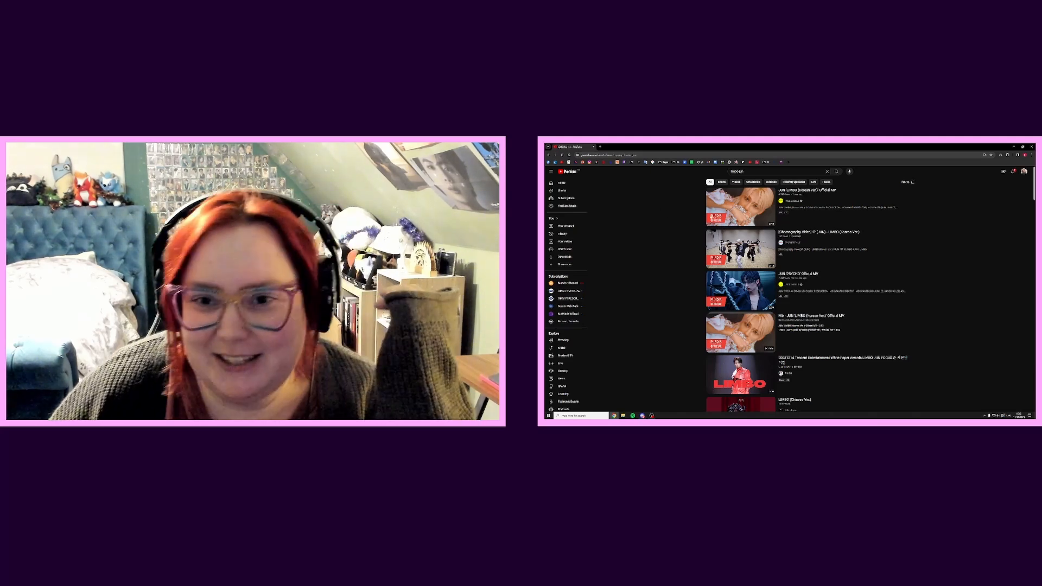
- Play the JUN 'LIMBO (Korean Ver.)' Official MV from the results, filling the screen
click(739, 203)
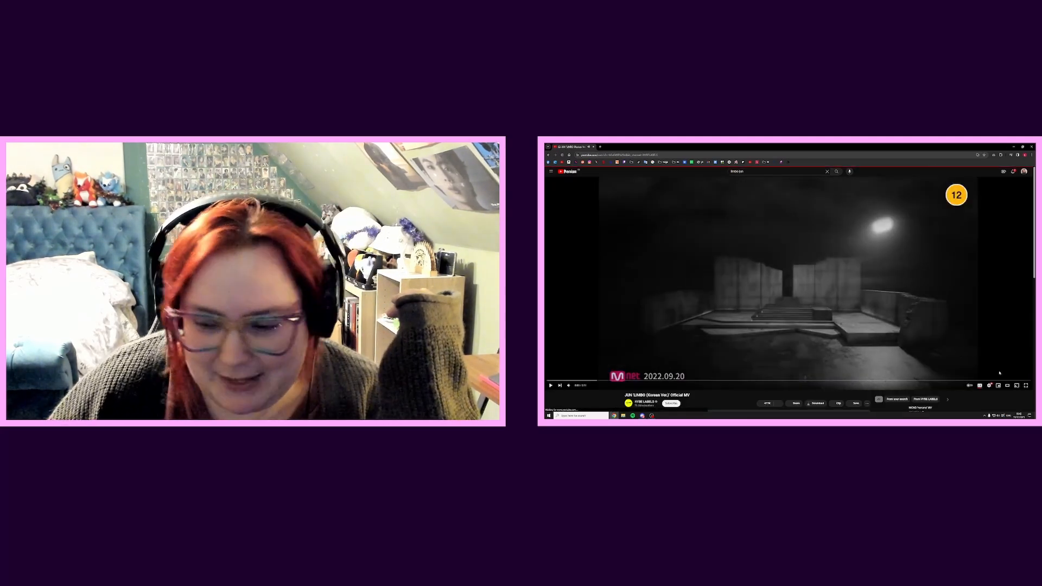
click(1026, 385)
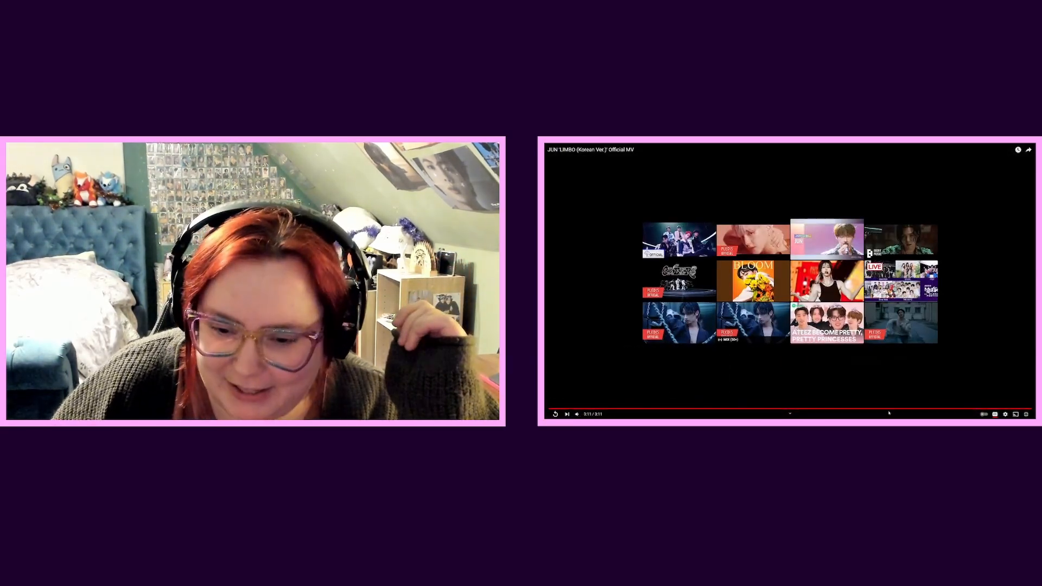
mouse_move(870, 410)
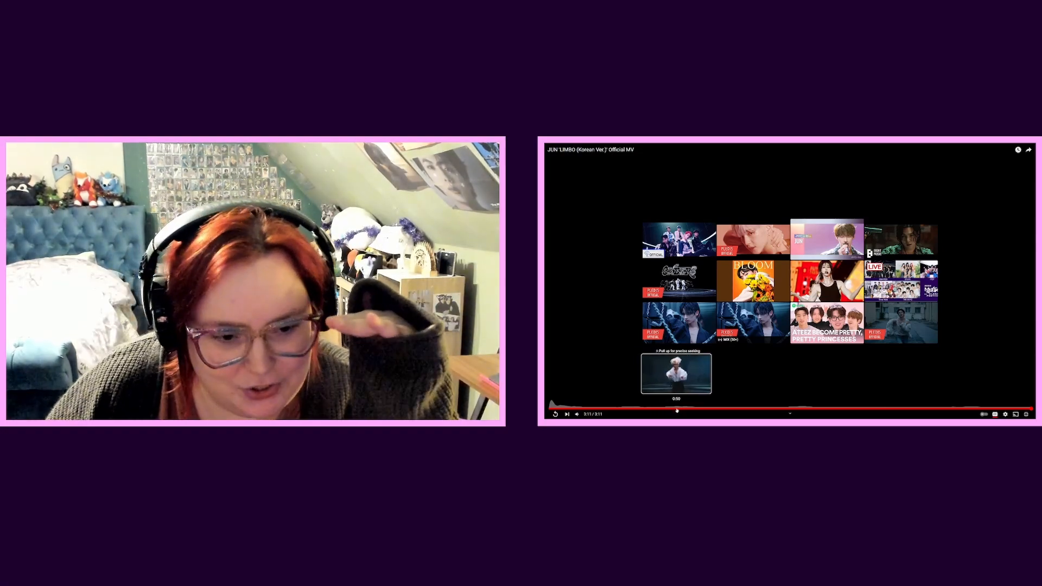
- Restart the LIMBO (Korean Ver.) MV from an early point on its progress bar
click(662, 410)
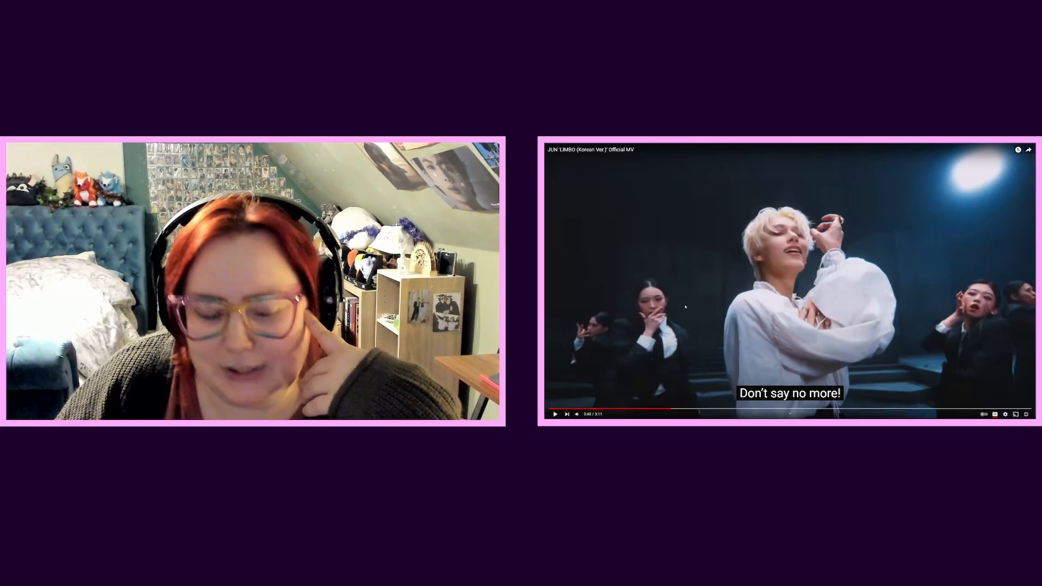
mouse_move(665, 411)
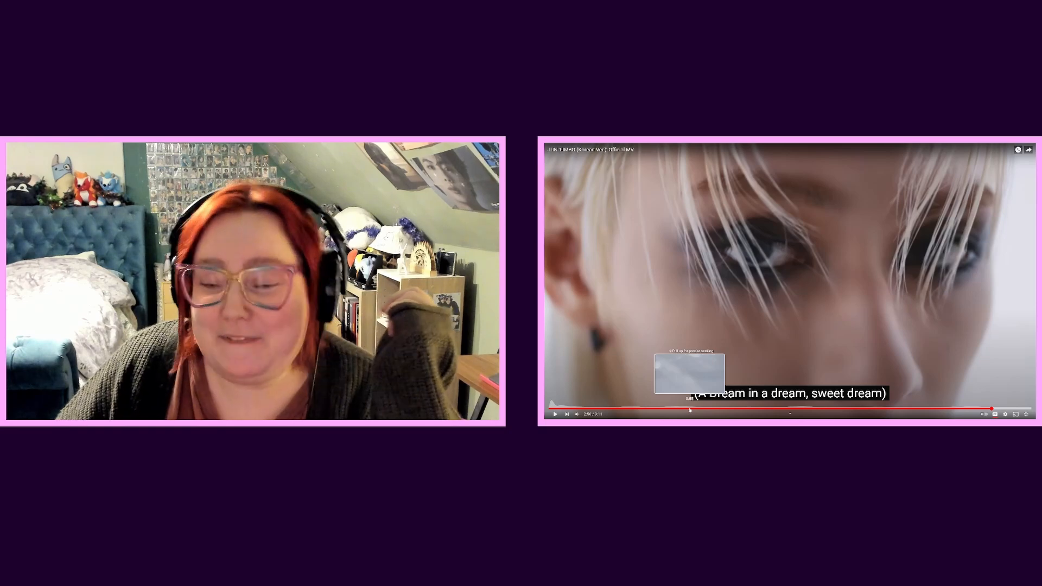
mouse_move(680, 410)
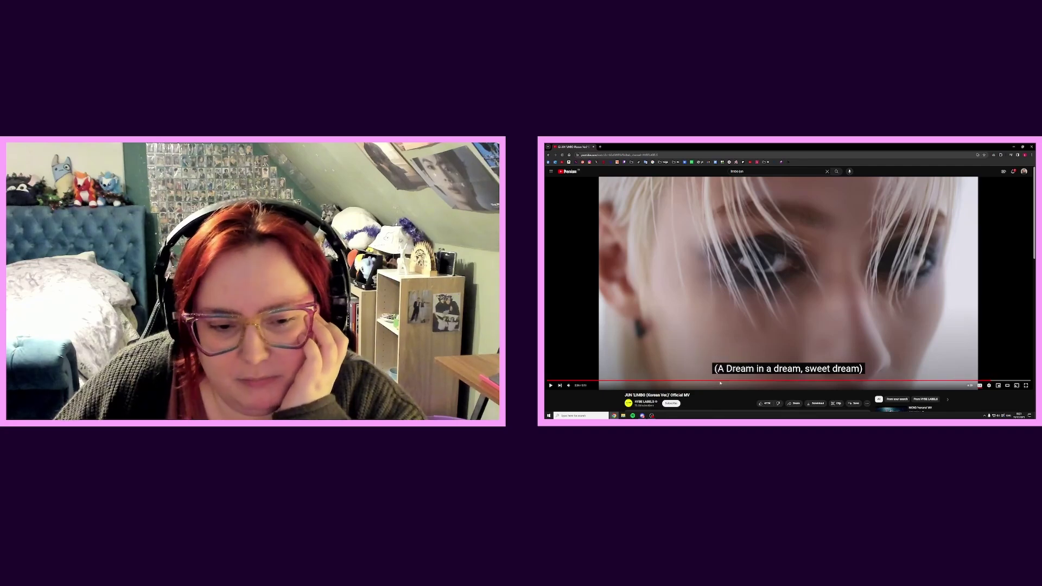
mouse_move(741, 381)
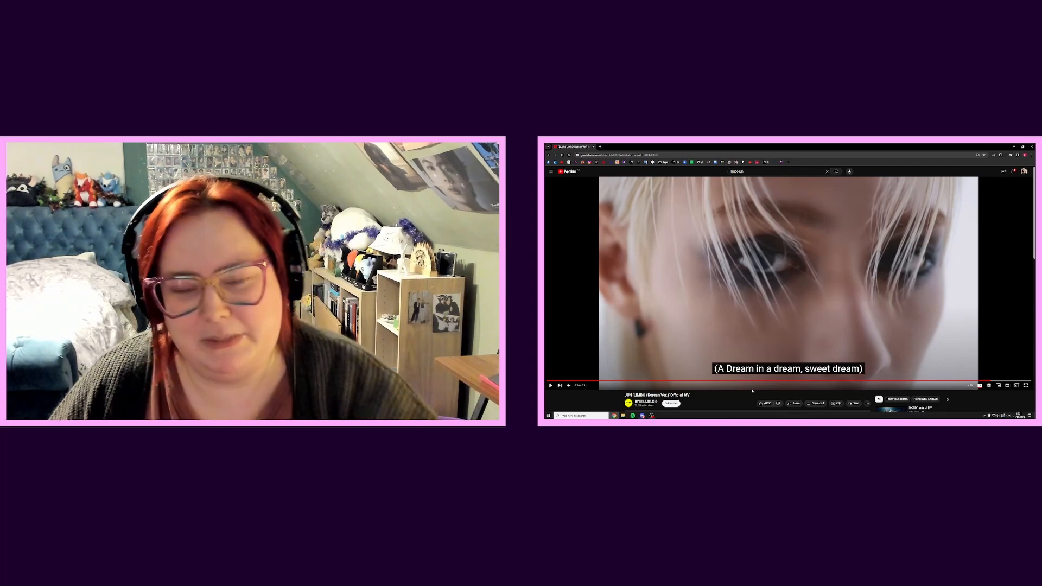
mouse_move(751, 381)
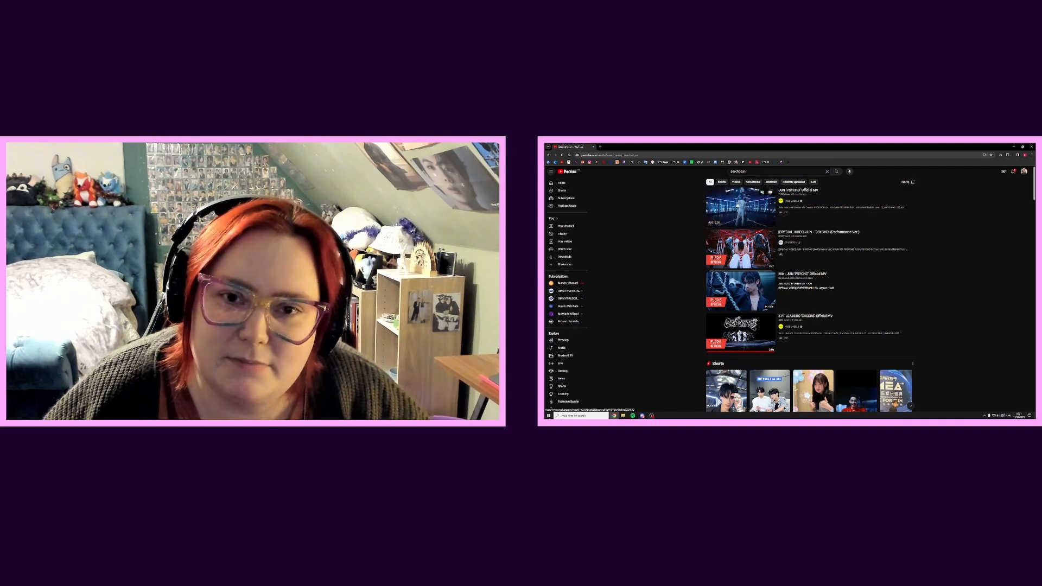
- Start JUN's 'PSYCHO' Official MV from the new search results
click(740, 204)
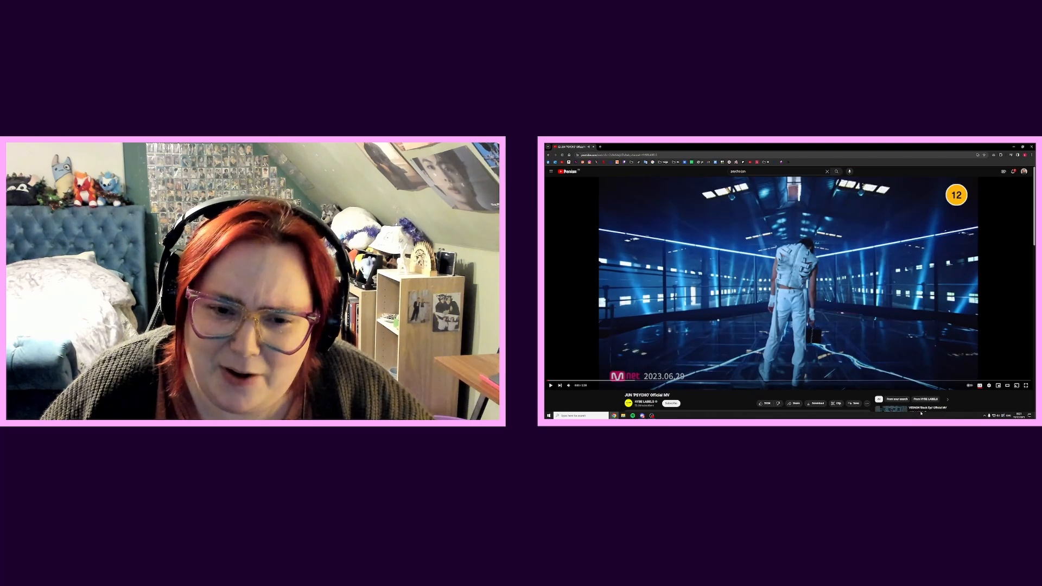
- Make the PSYCHO MV fill the screen while it plays
click(1026, 385)
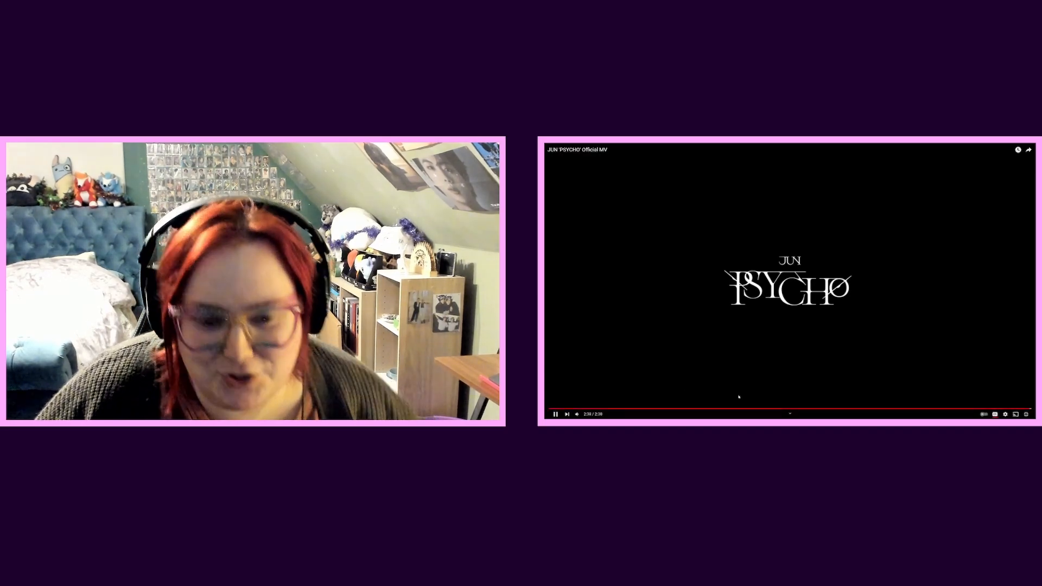
mouse_move(697, 410)
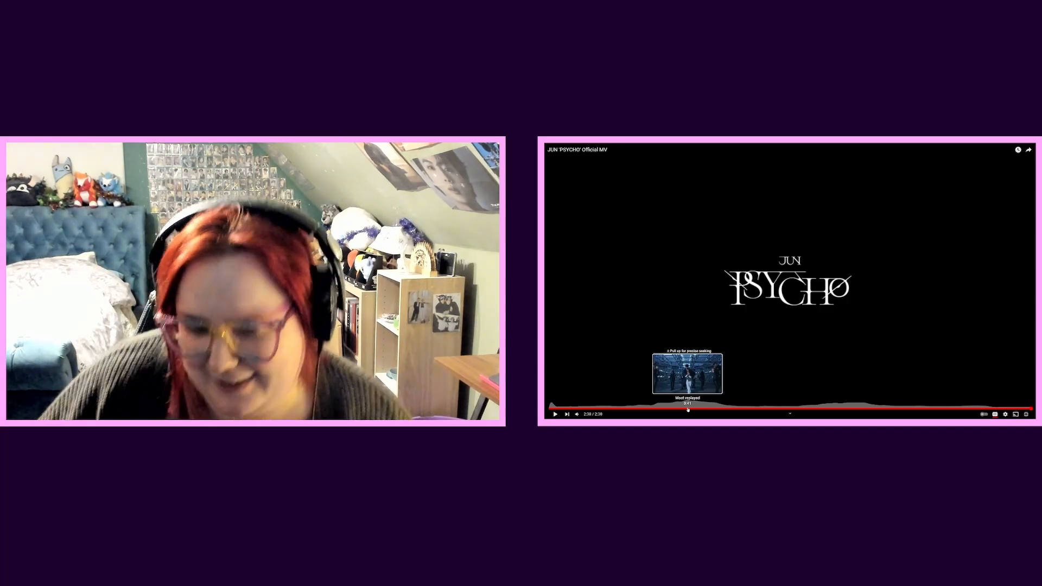
- Send the finished PSYCHO video back to its most-replayed early dance scene
click(688, 410)
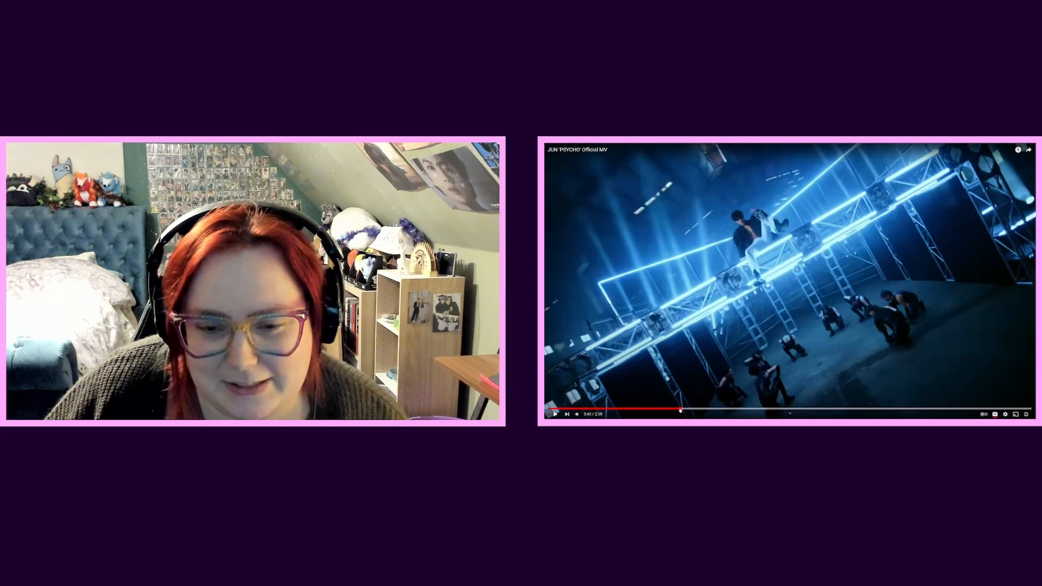
mouse_move(674, 410)
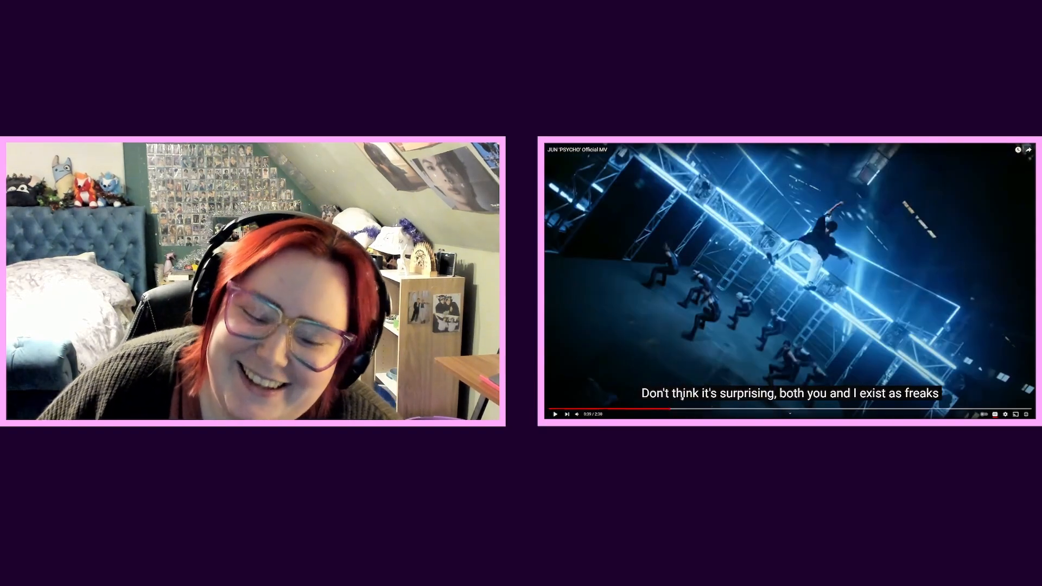
mouse_move(702, 410)
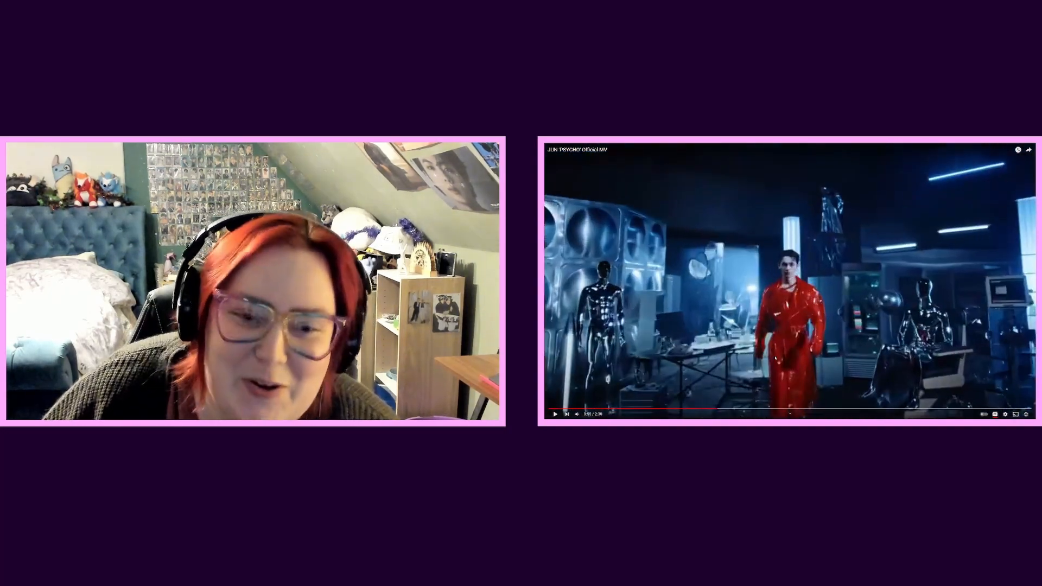
mouse_move(714, 410)
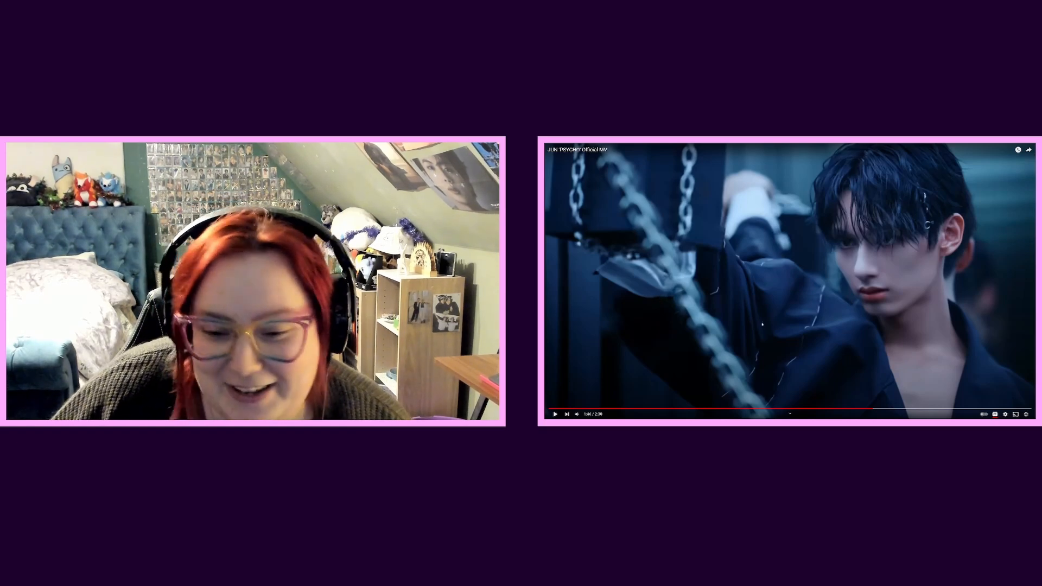
mouse_move(869, 409)
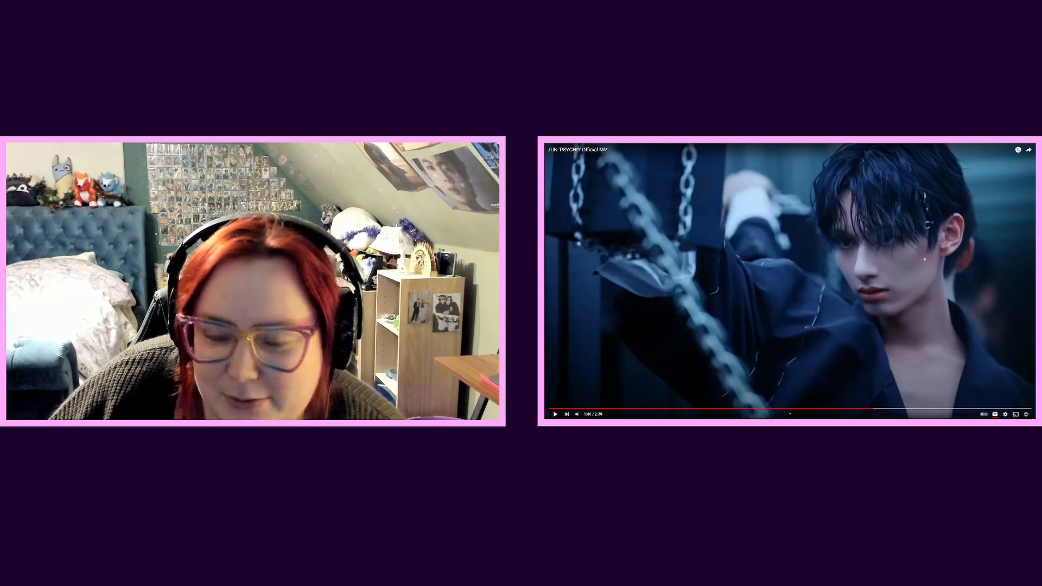
mouse_move(880, 409)
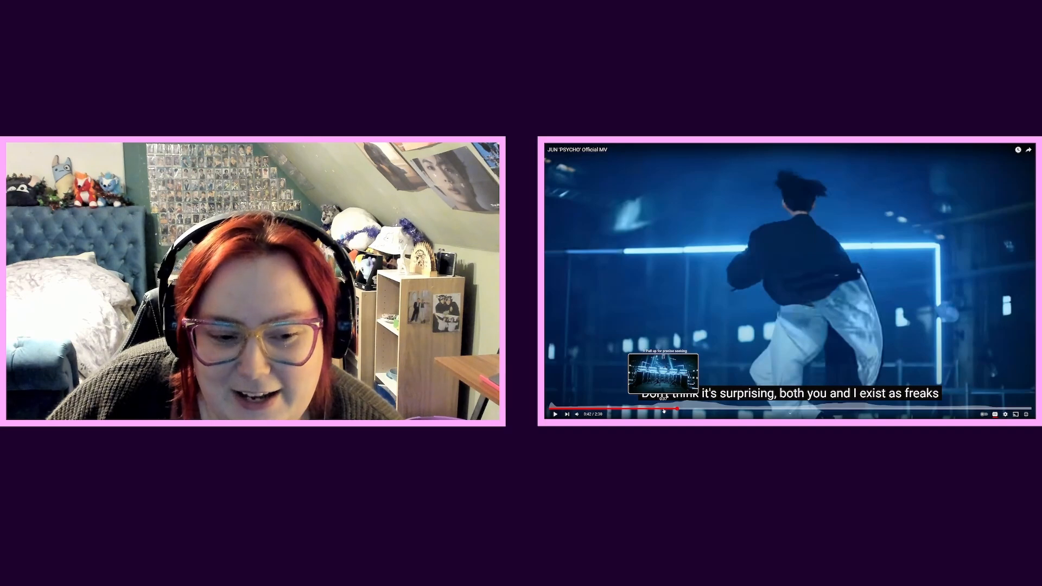
- Seek the PSYCHO MV to a different moment on its progress bar
click(648, 407)
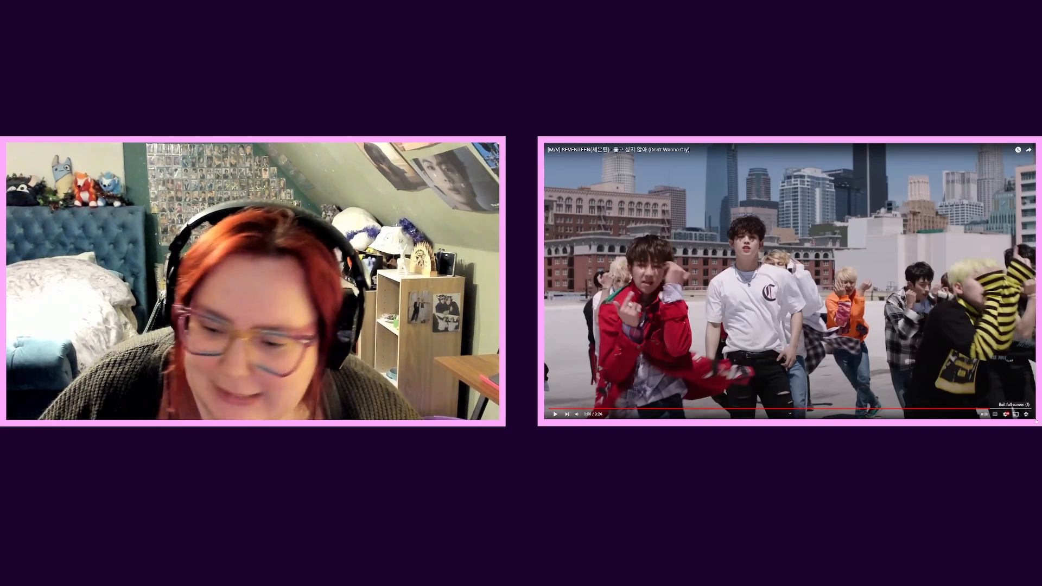
mouse_move(990, 409)
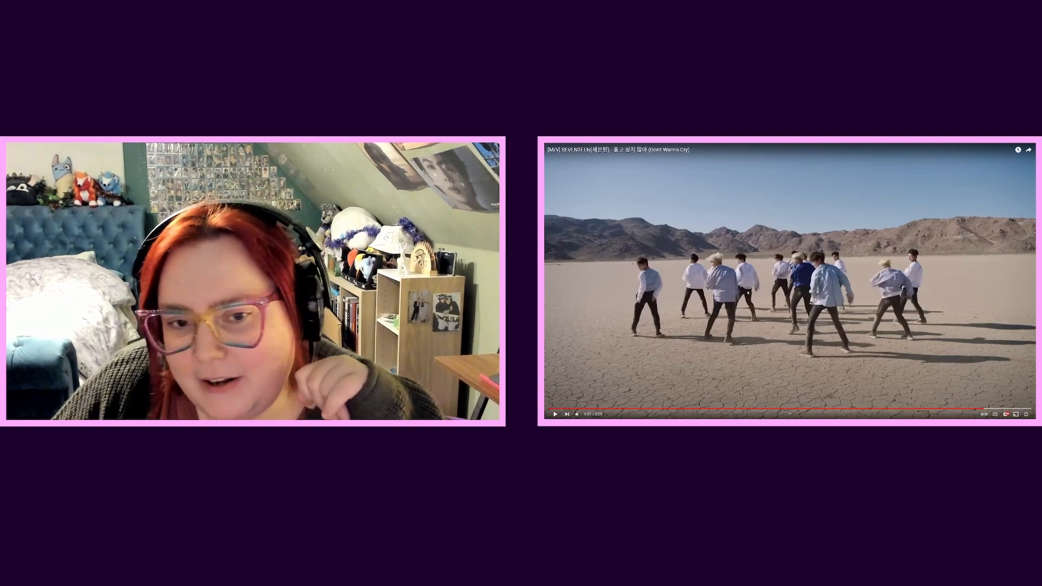
mouse_move(985, 410)
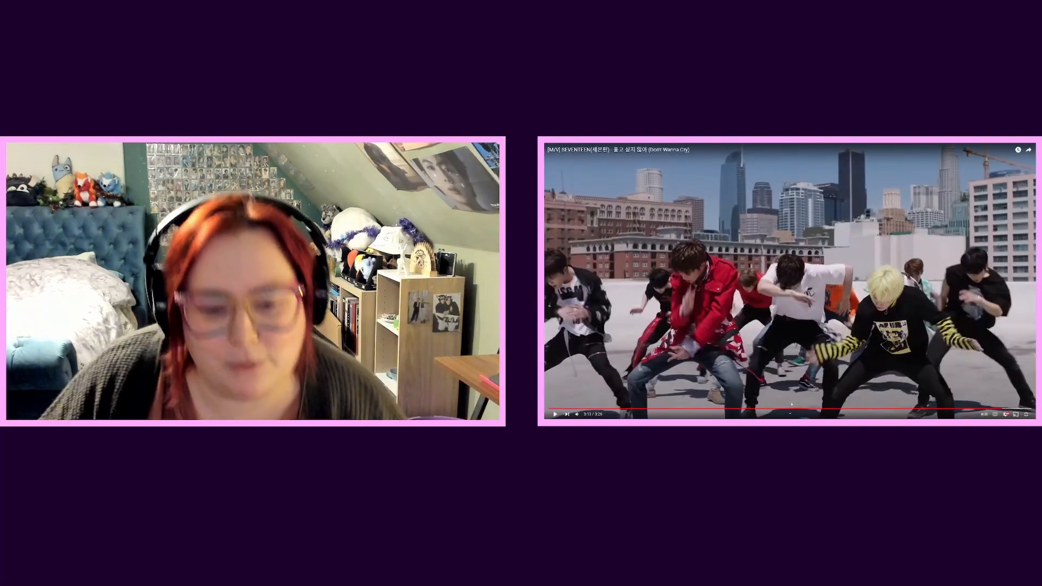
mouse_move(761, 409)
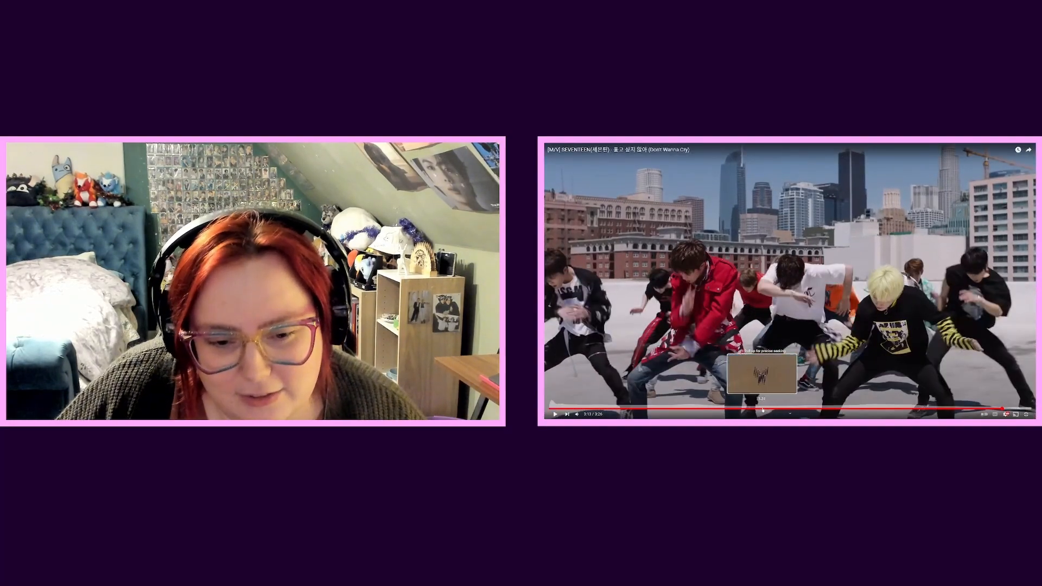
- Rewind Don't Wanna Cry to the earlier aerial desert-sand shot
click(763, 409)
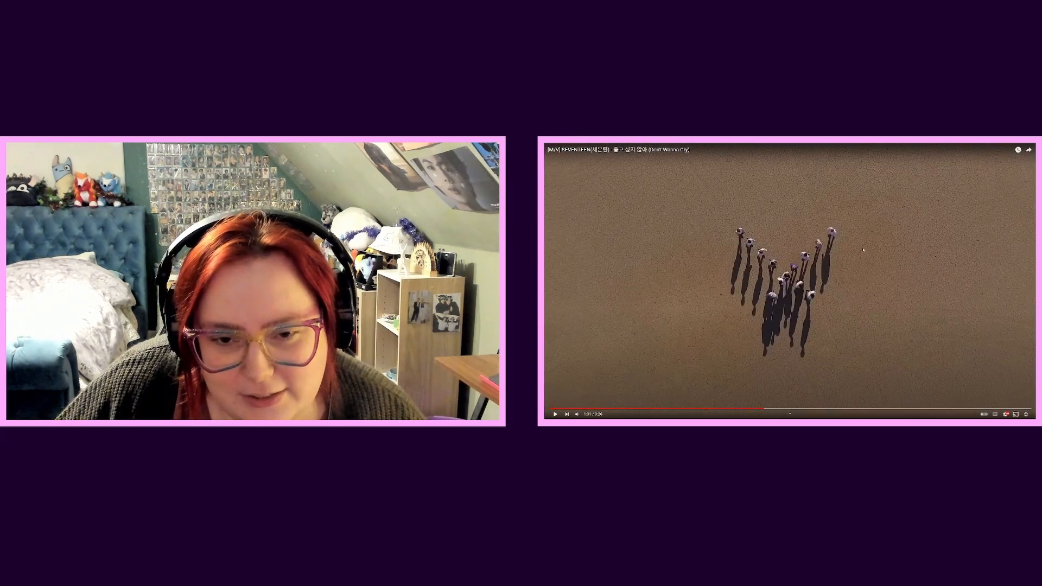
mouse_move(755, 409)
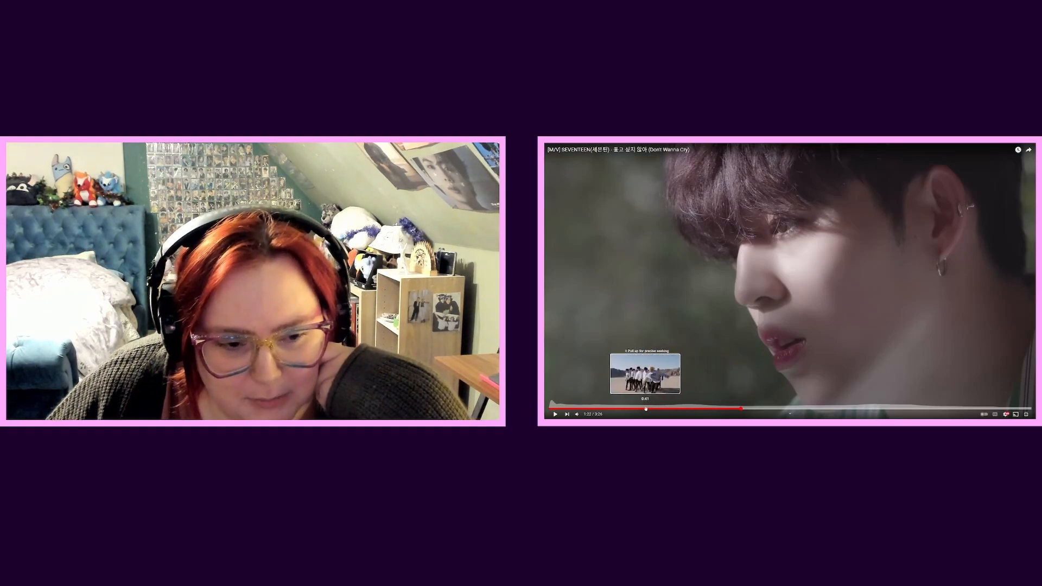
- Seek Don't Wanna Cry back to a dance scene, then ahead to the cracked-flats desert dance
click(645, 409)
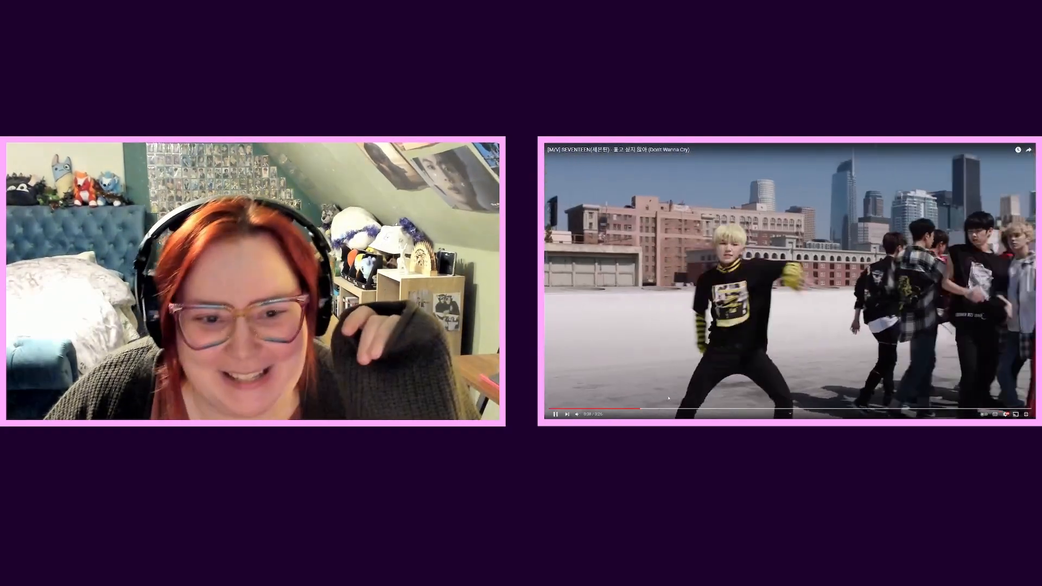
click(652, 409)
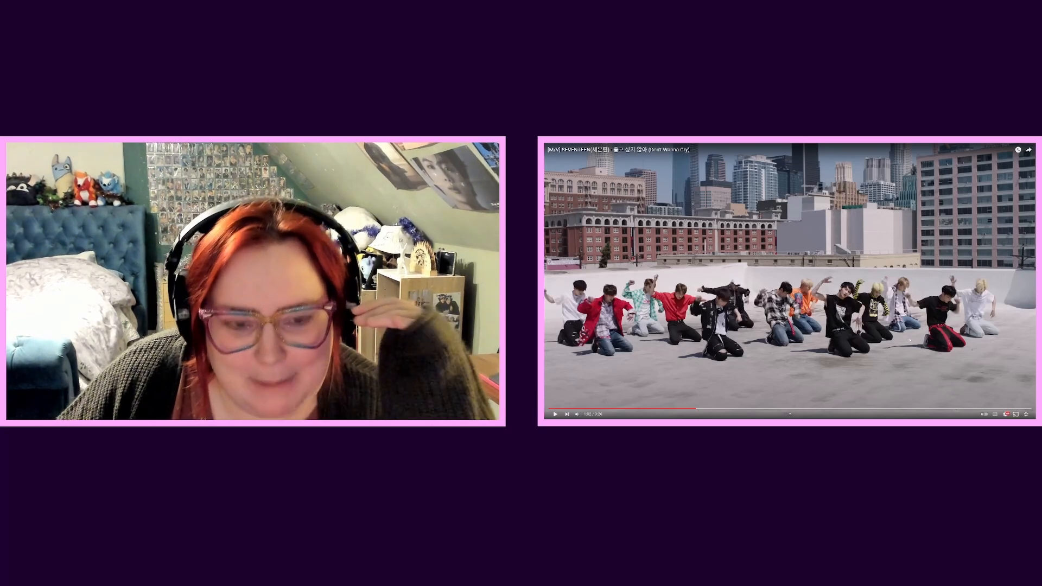
mouse_move(789, 409)
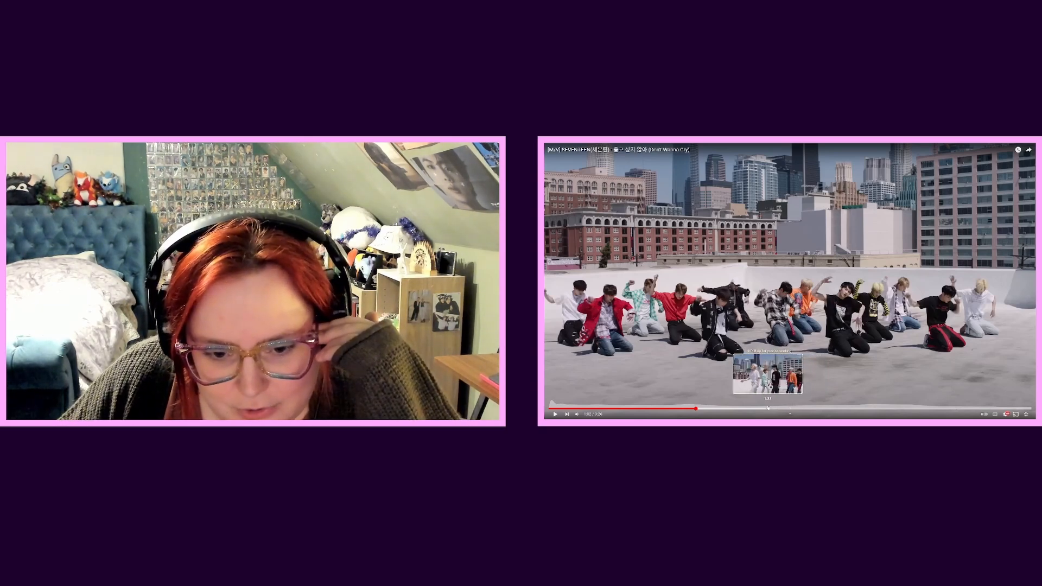
click(767, 409)
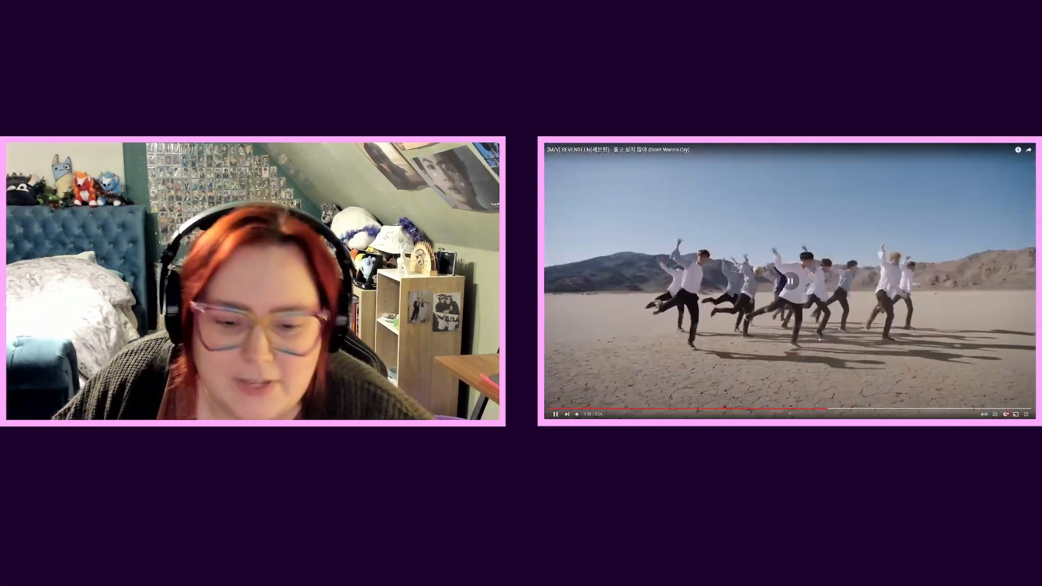
mouse_move(828, 409)
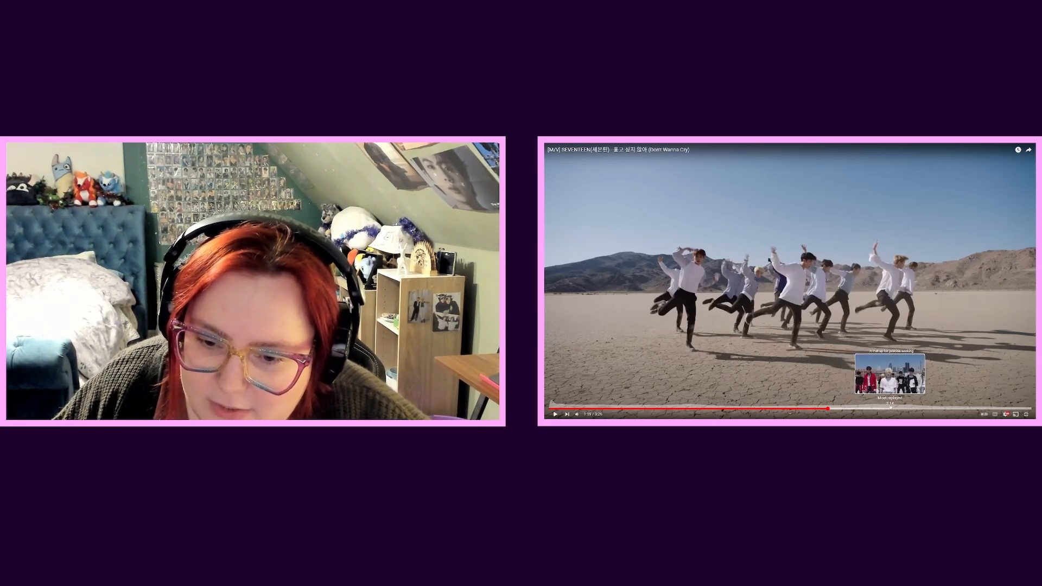
- Exit full screen on Don't Wanna Cry to reach the search box
click(878, 409)
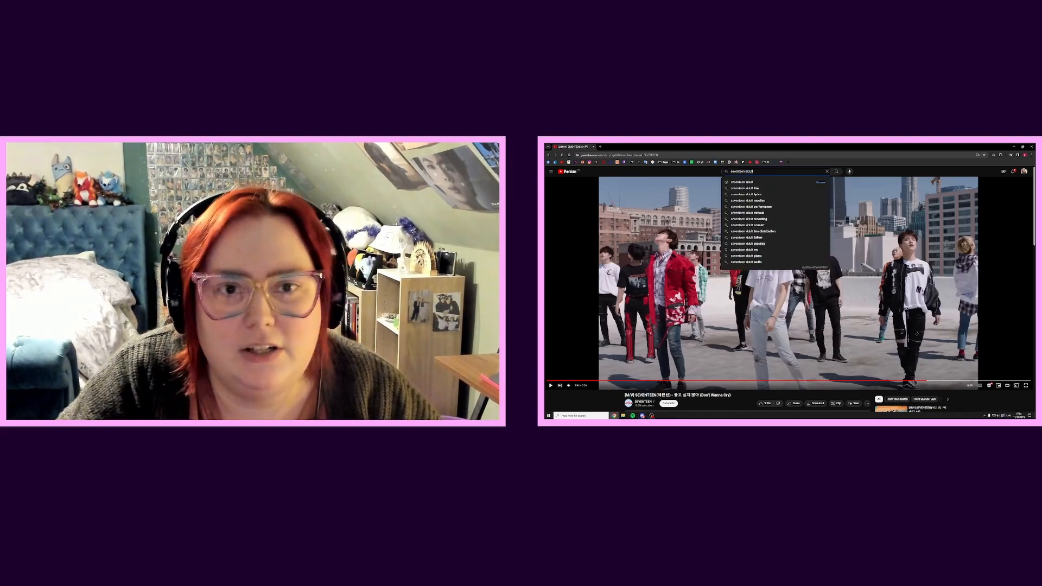
- Search SEVENTEEN Kidult and play the TMA 2020 'Kidult + Fallin' Flower + Fearless' performance full screen
key(Return)
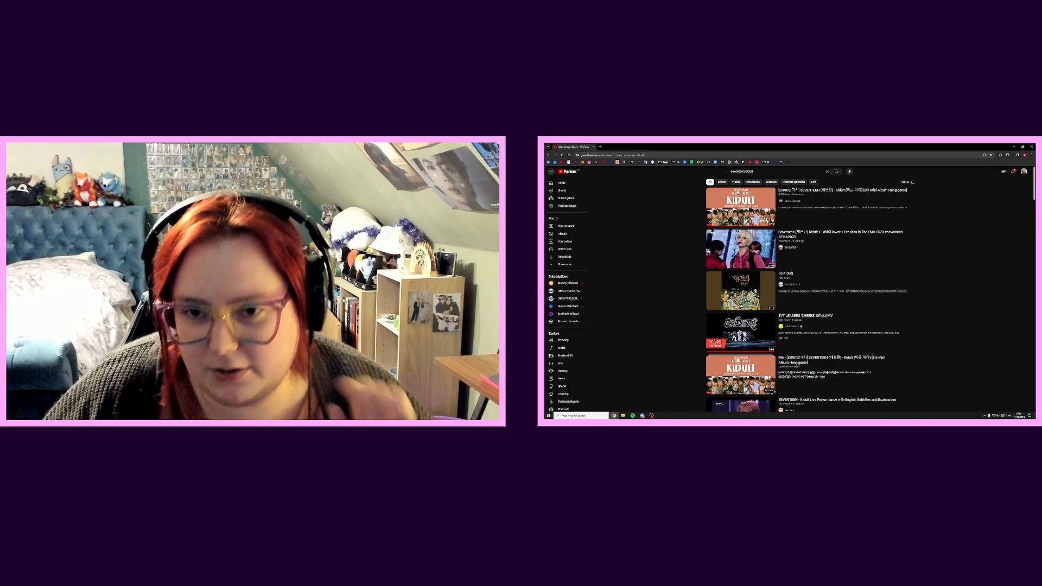
click(742, 248)
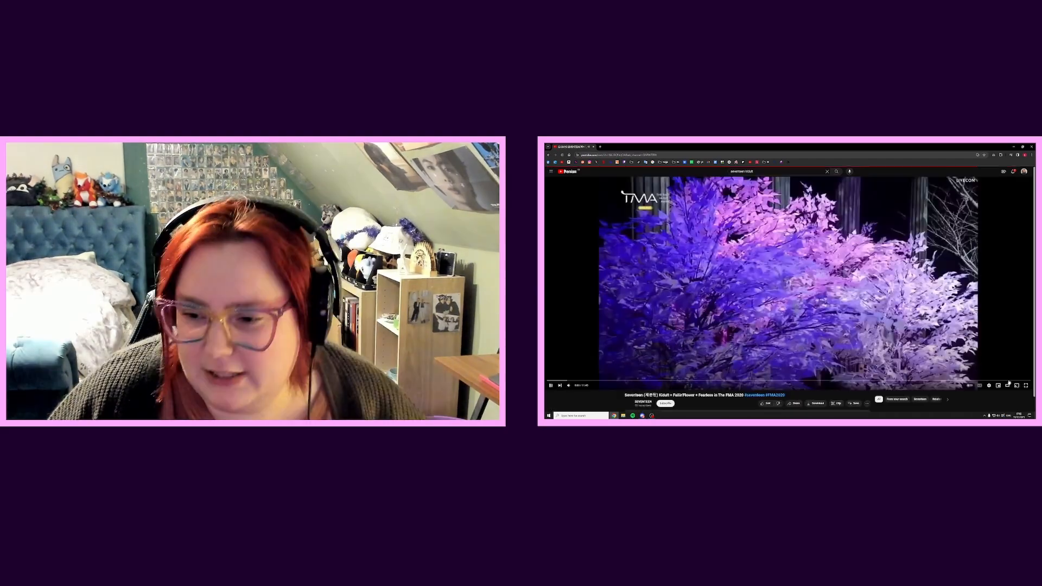
click(1008, 384)
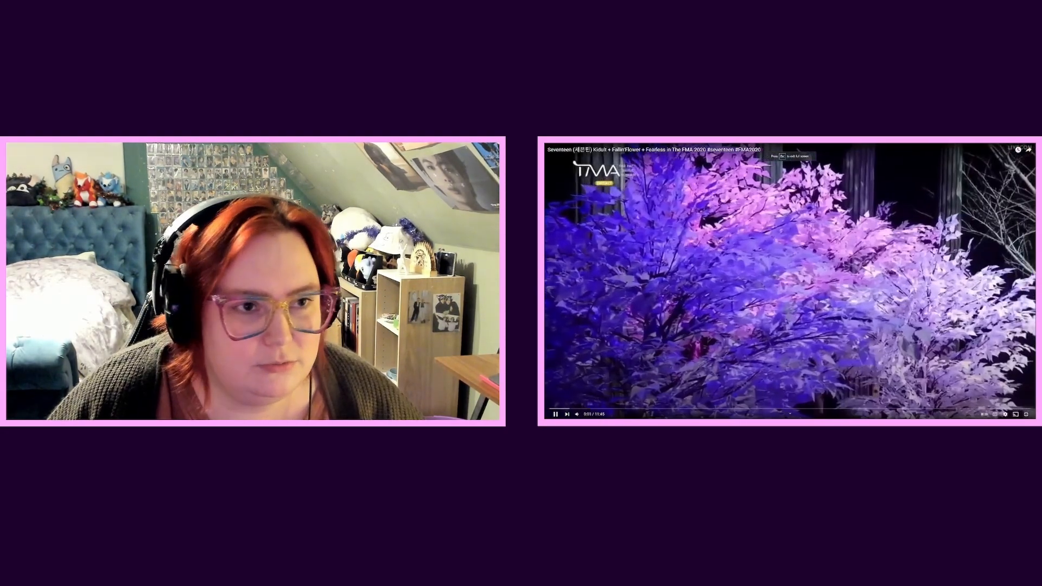